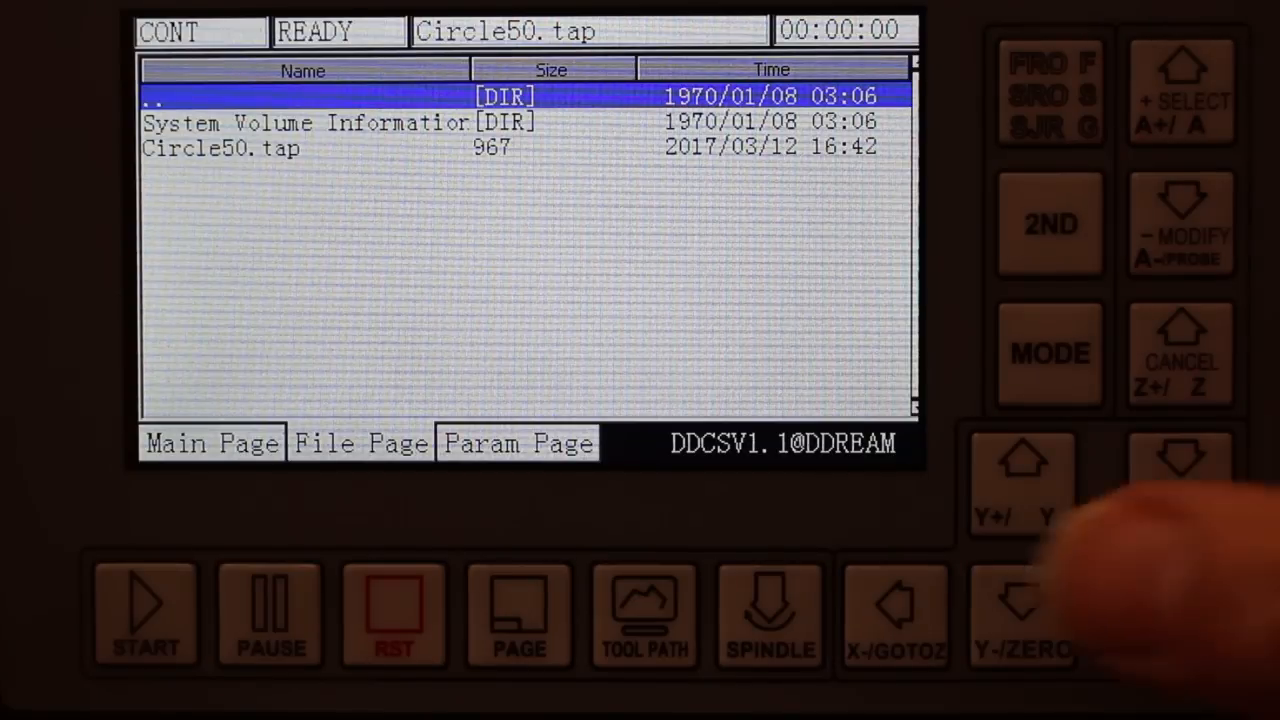
Highlight Circle50.tap in the file list and load it, returning to the Main Page
{"action": "left_click", "coordinate": [1180, 480]}
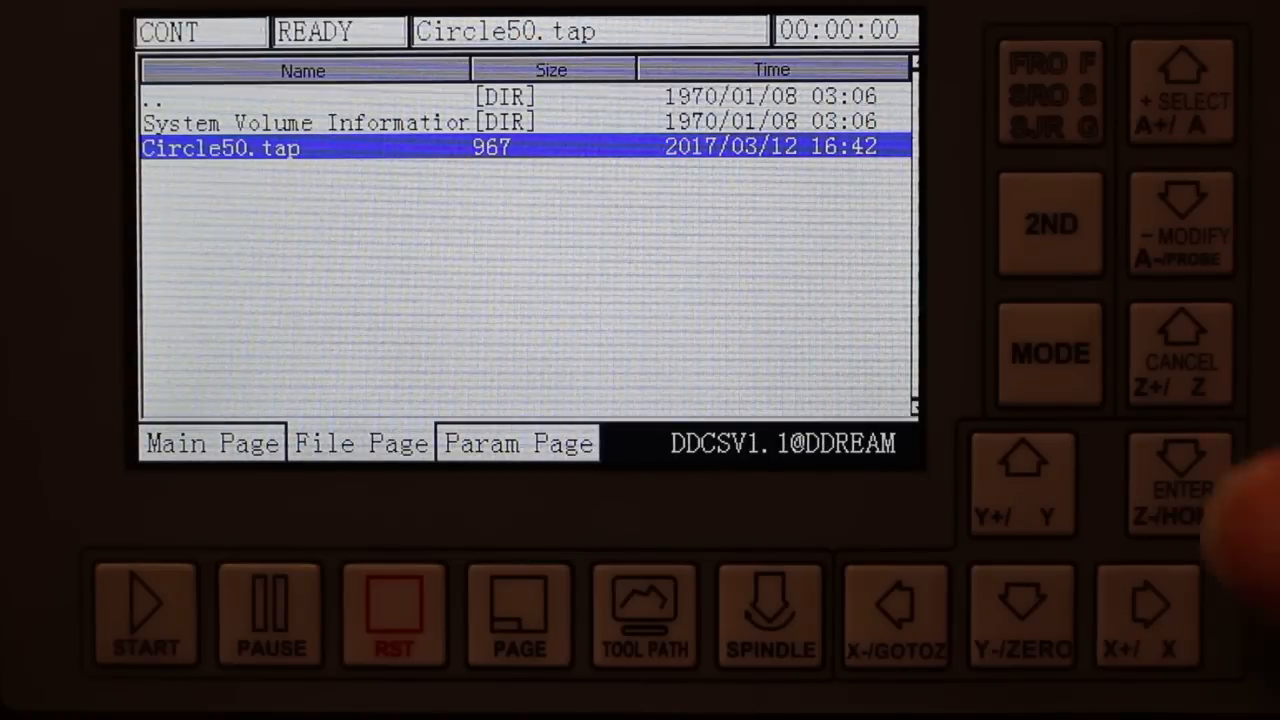
{"action": "left_click", "coordinate": [211, 443]}
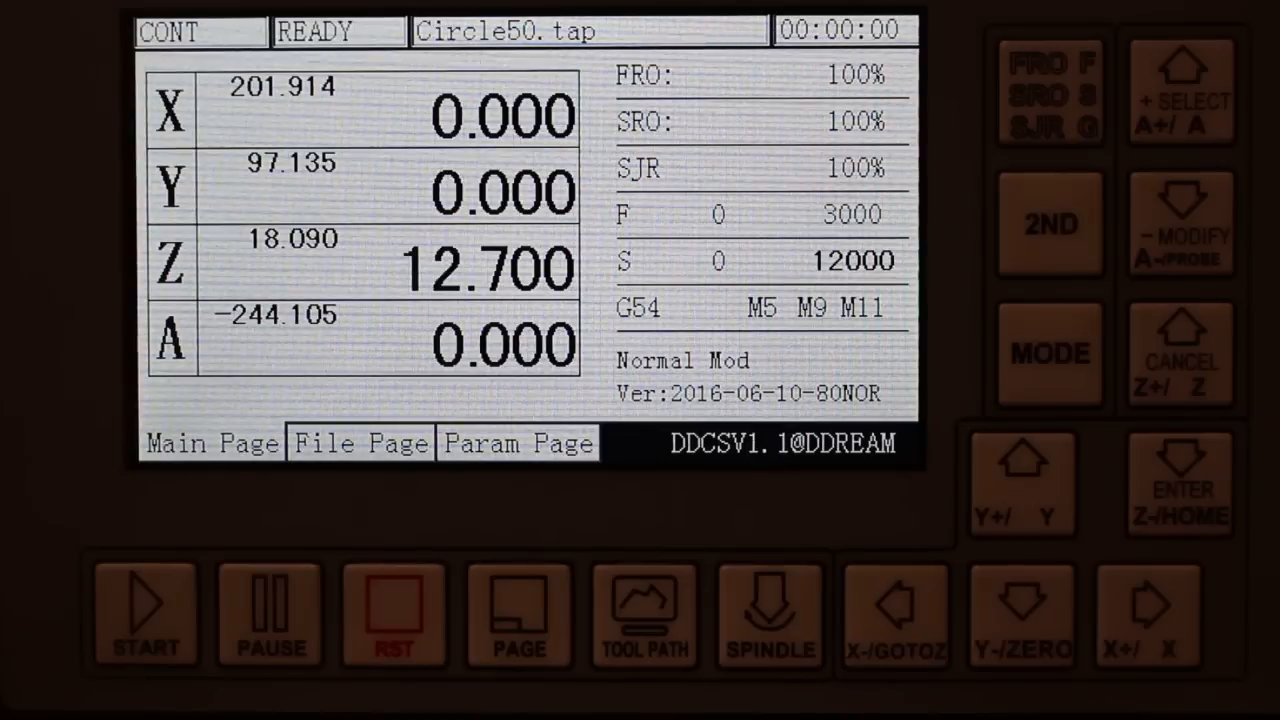